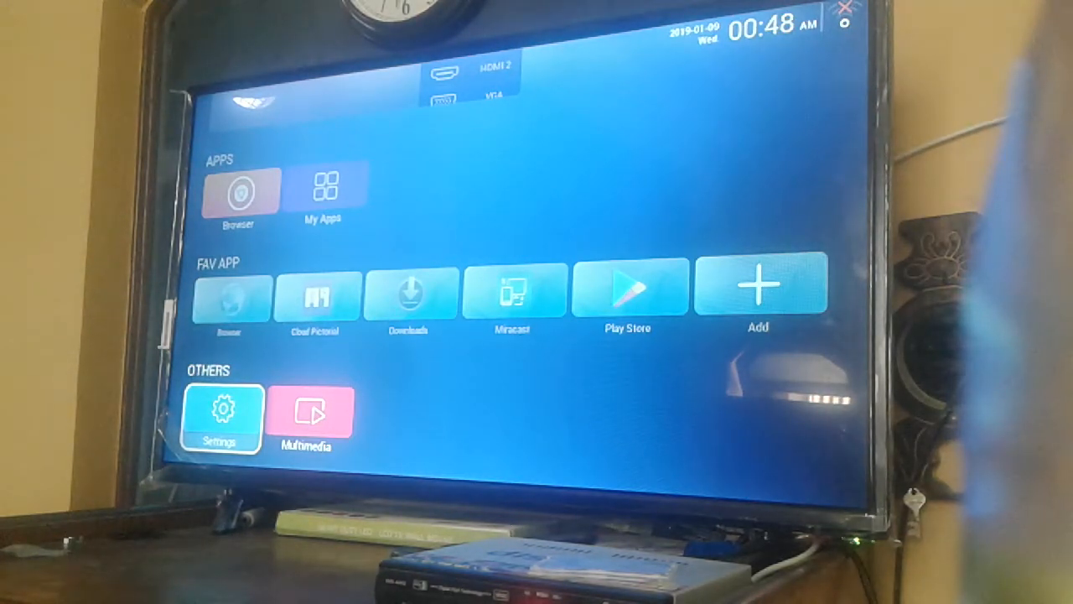
Reach the System Setting screen from the Settings tile under Others
click(220, 417)
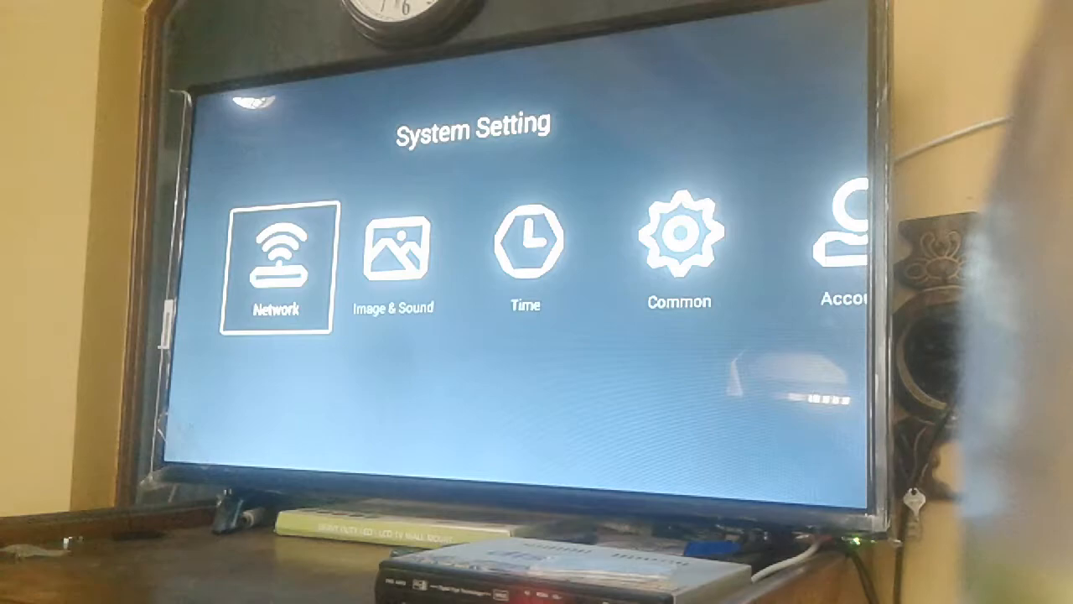
Go into Network and then Wireless to see the saved and available networks
click(277, 251)
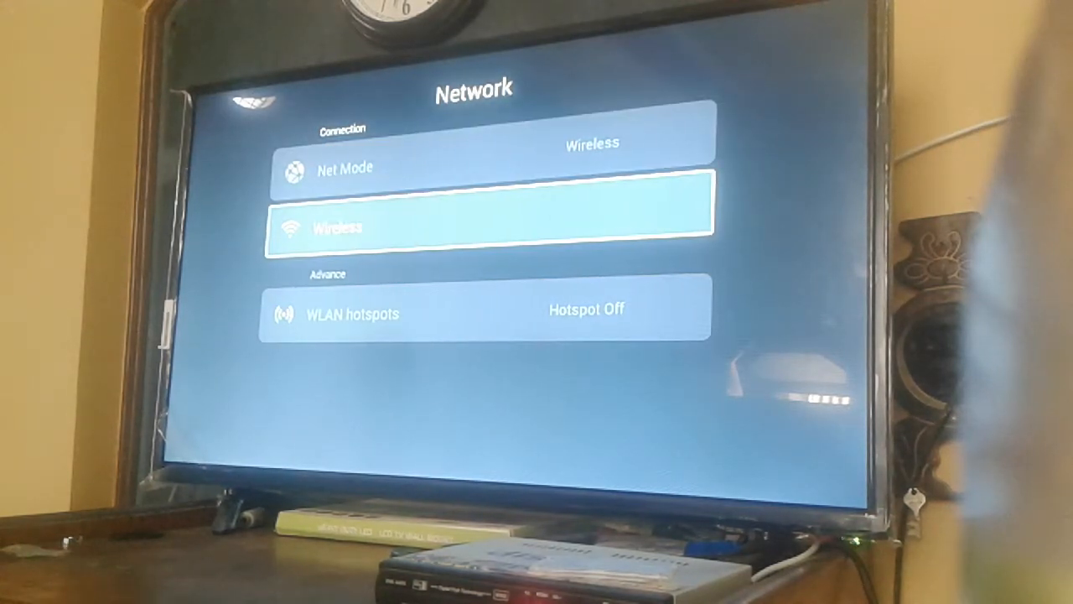
click(489, 228)
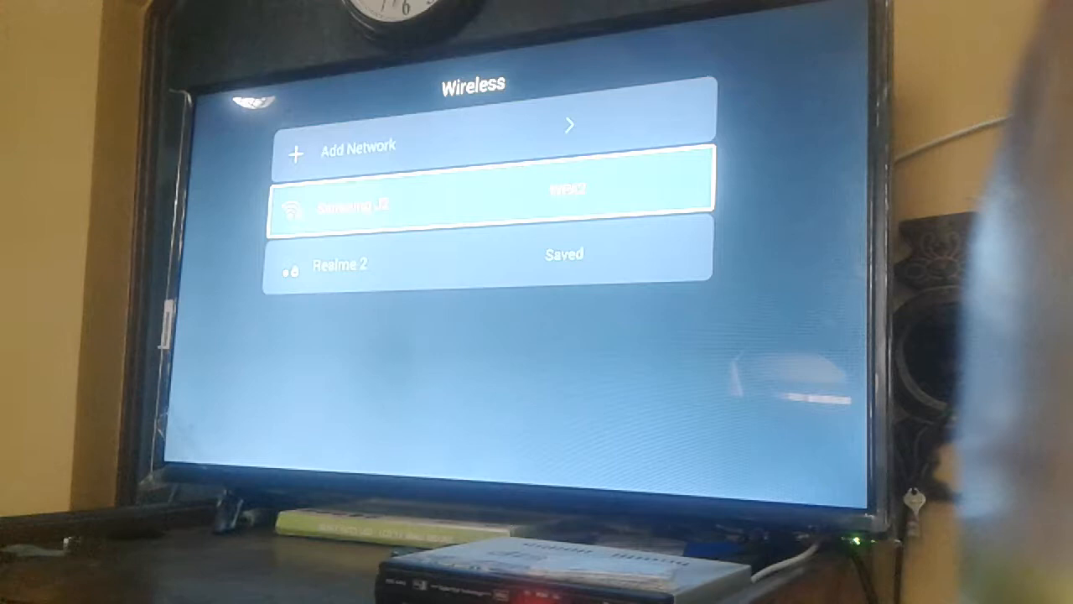
Select the Samsung J2 hotspot to bring up its connect dialog
click(489, 204)
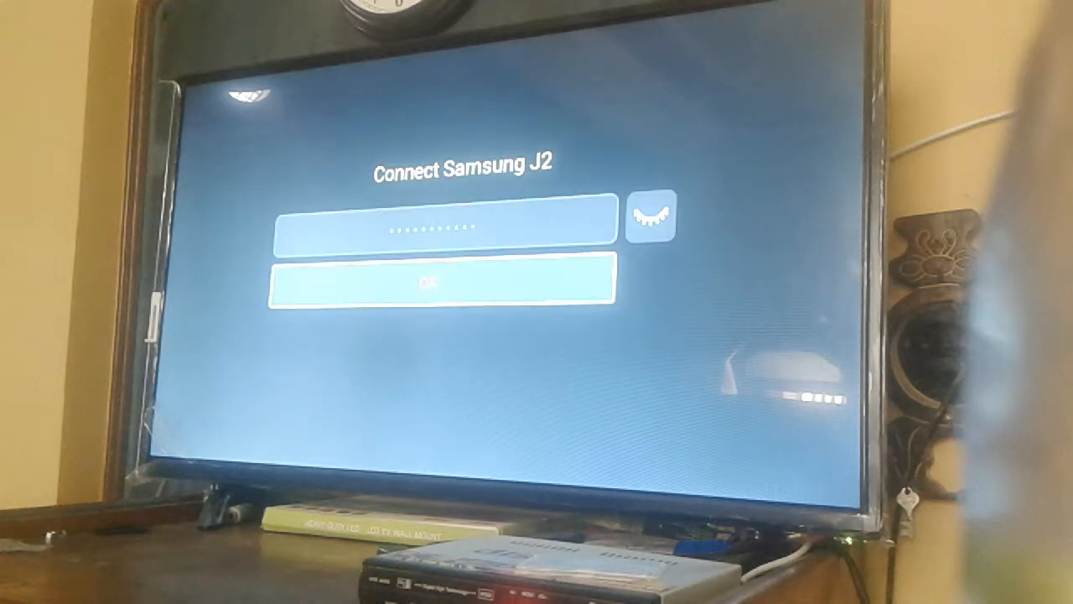
Confirm the entered password so Samsung J2 shows as Connected
click(439, 281)
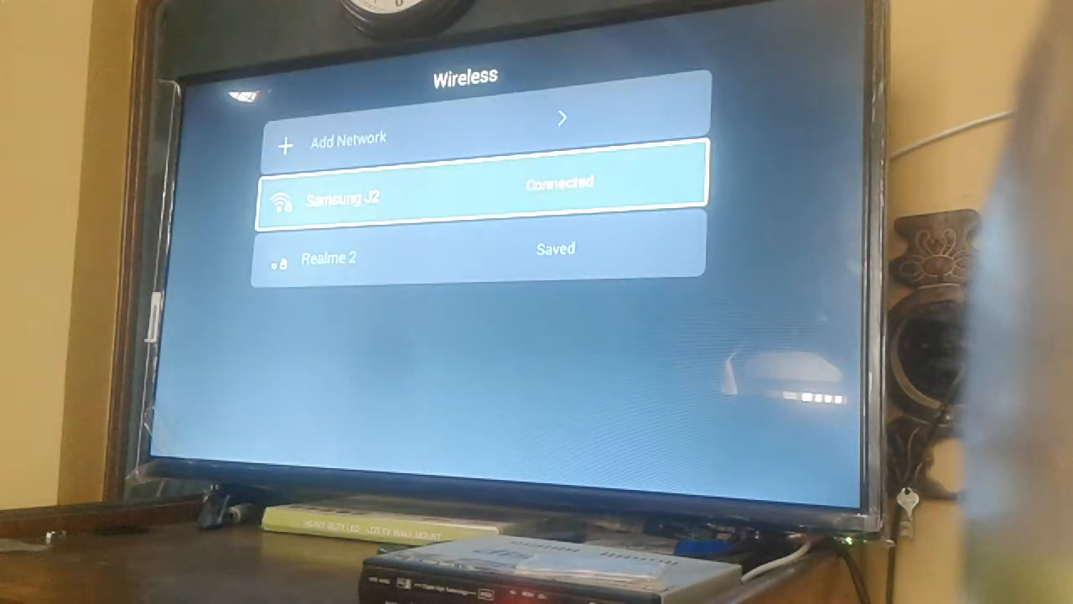